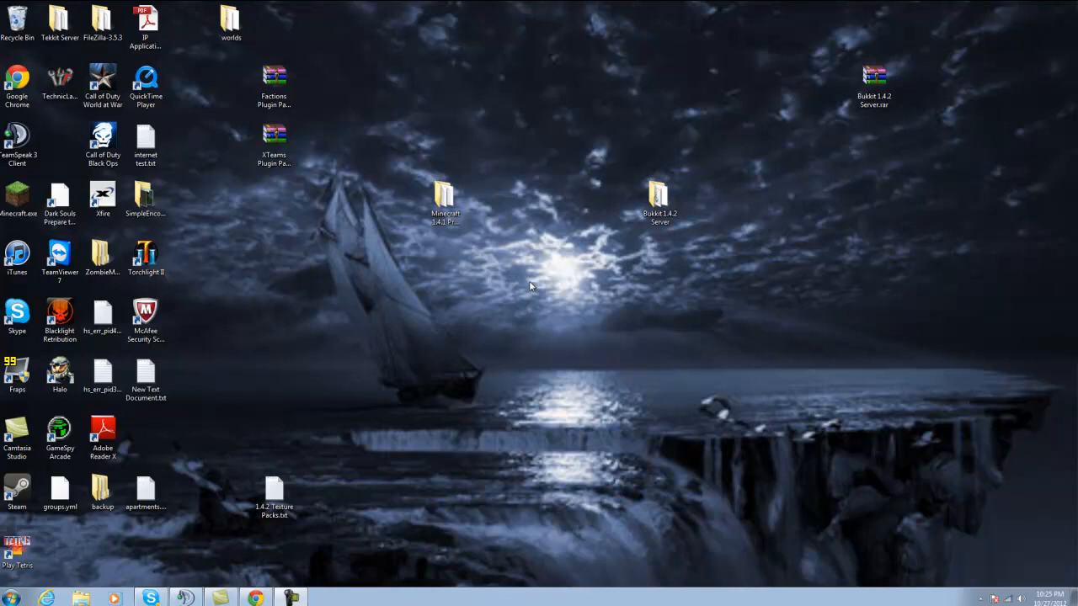
mouse_move(546, 293)
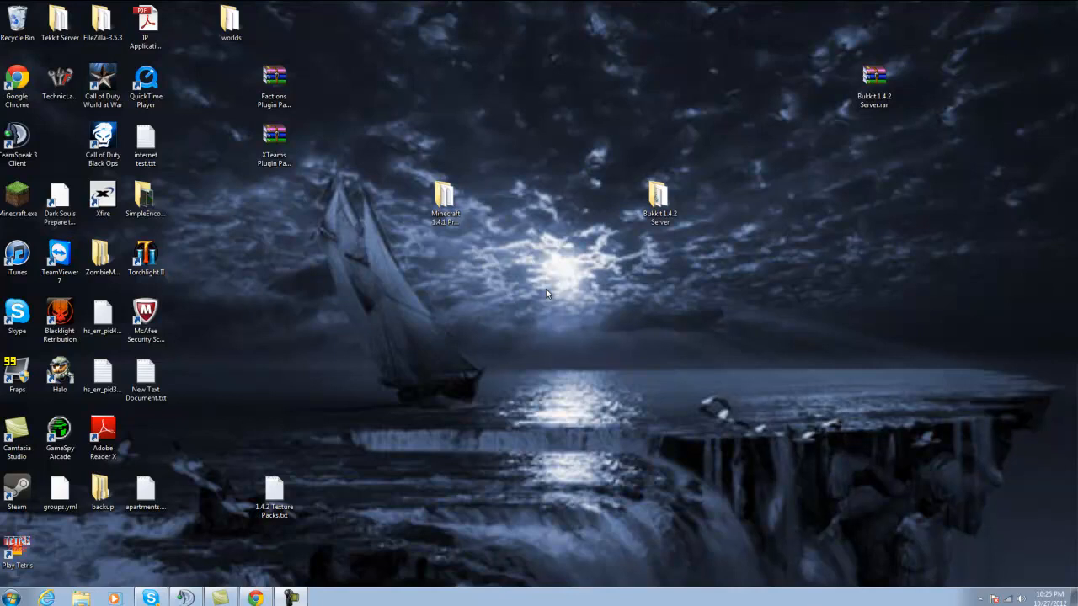
mouse_move(501, 420)
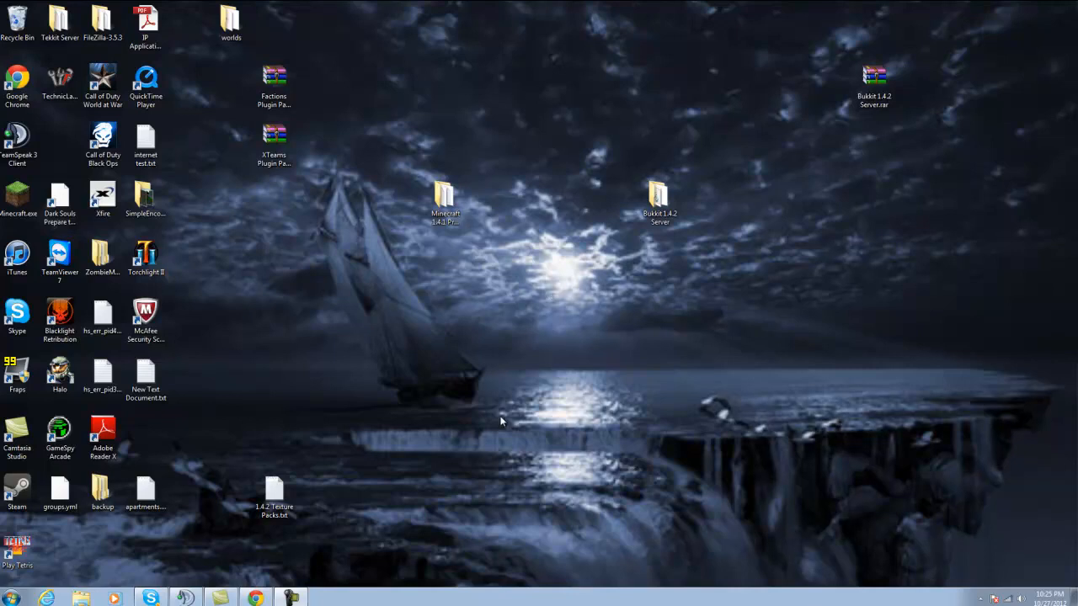
mouse_move(335, 542)
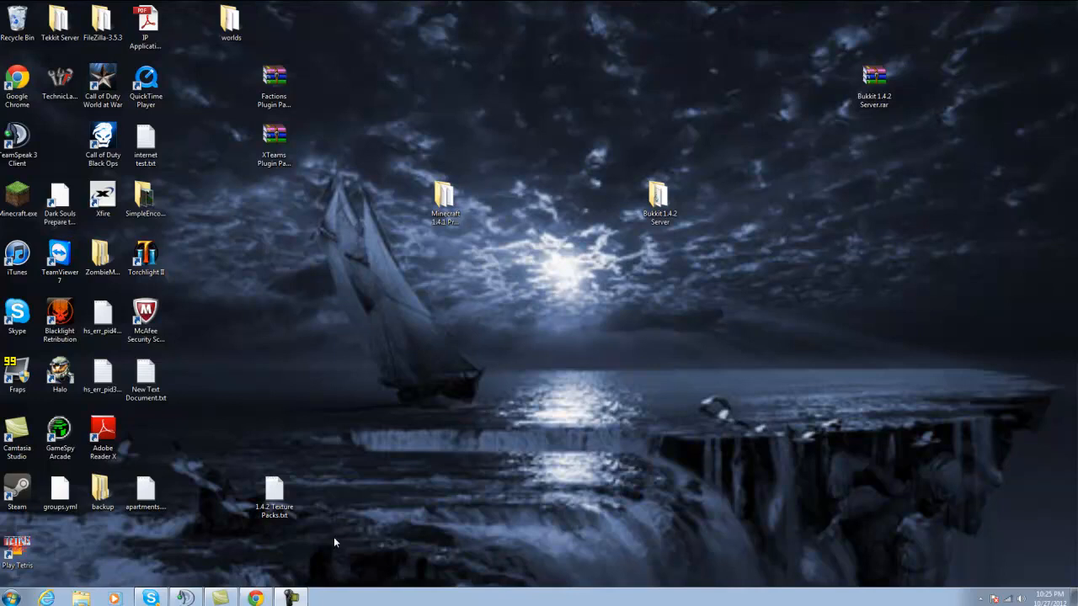
mouse_move(553, 322)
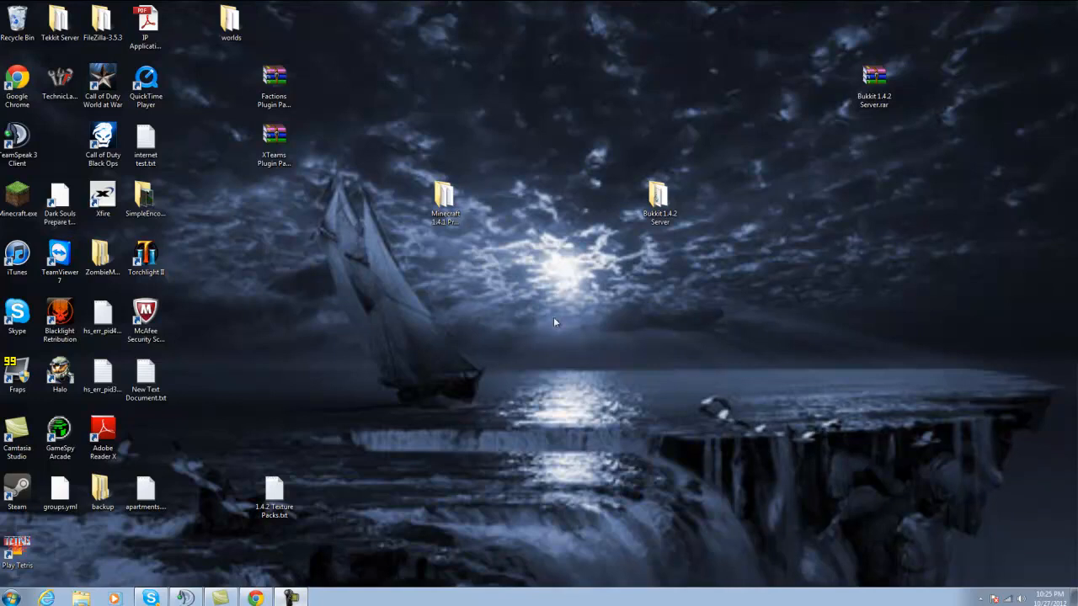
mouse_move(357, 465)
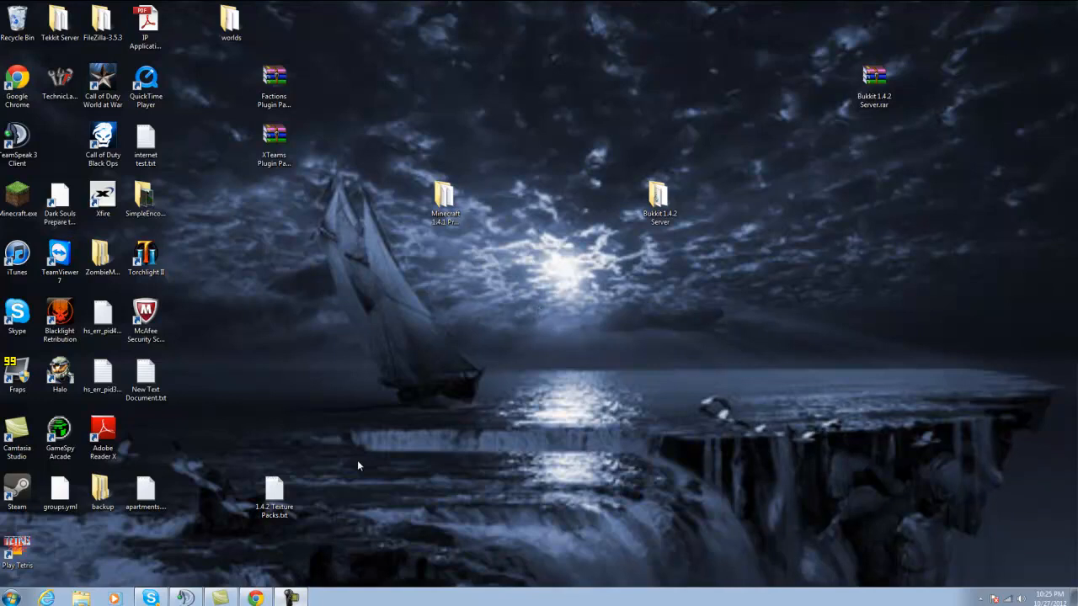
mouse_move(576, 273)
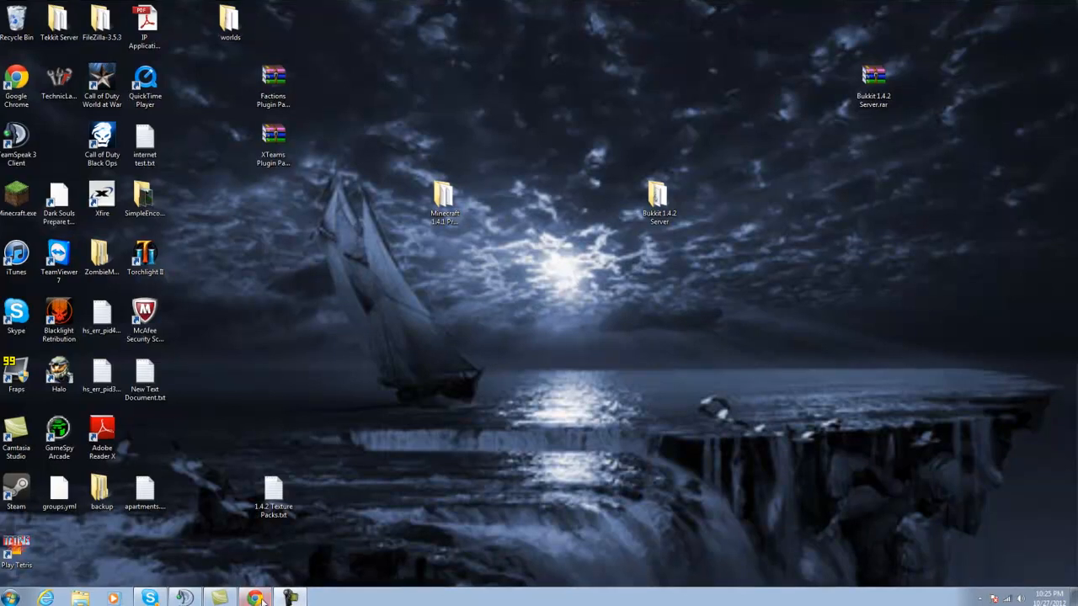
Reach the Bukkit download page, then open the Bukkit 1.4.2 Server folder and the Downloads folder.
left_click(254, 598)
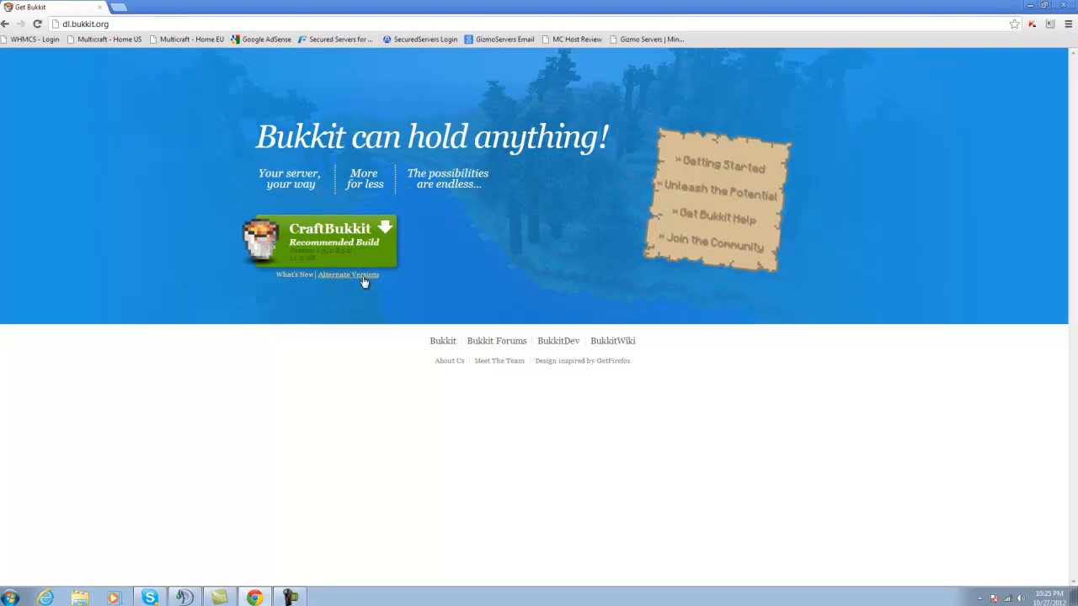
left_click(349, 274)
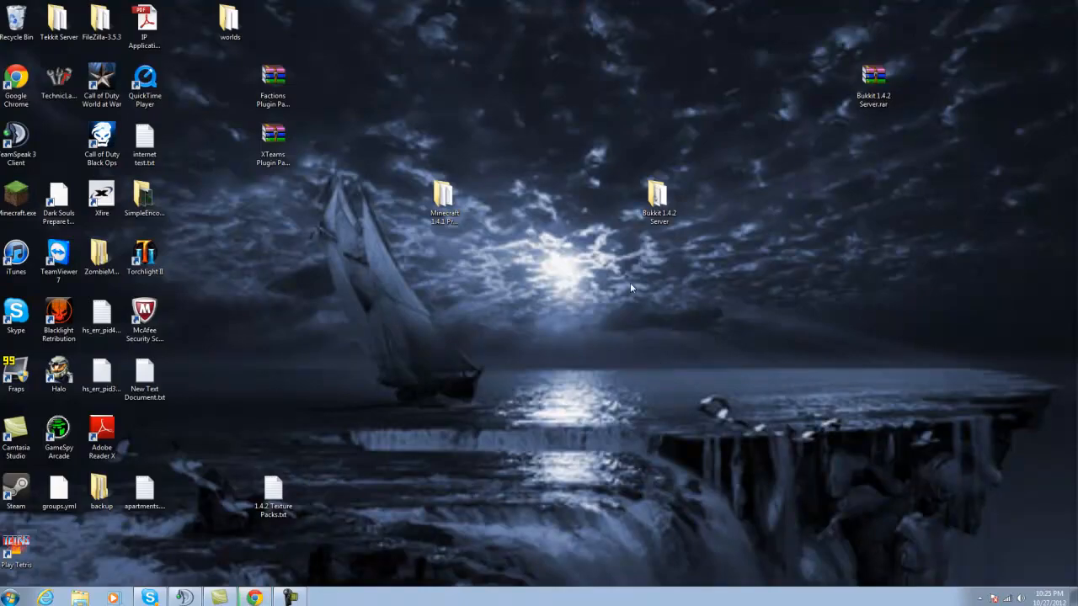
mouse_move(660, 235)
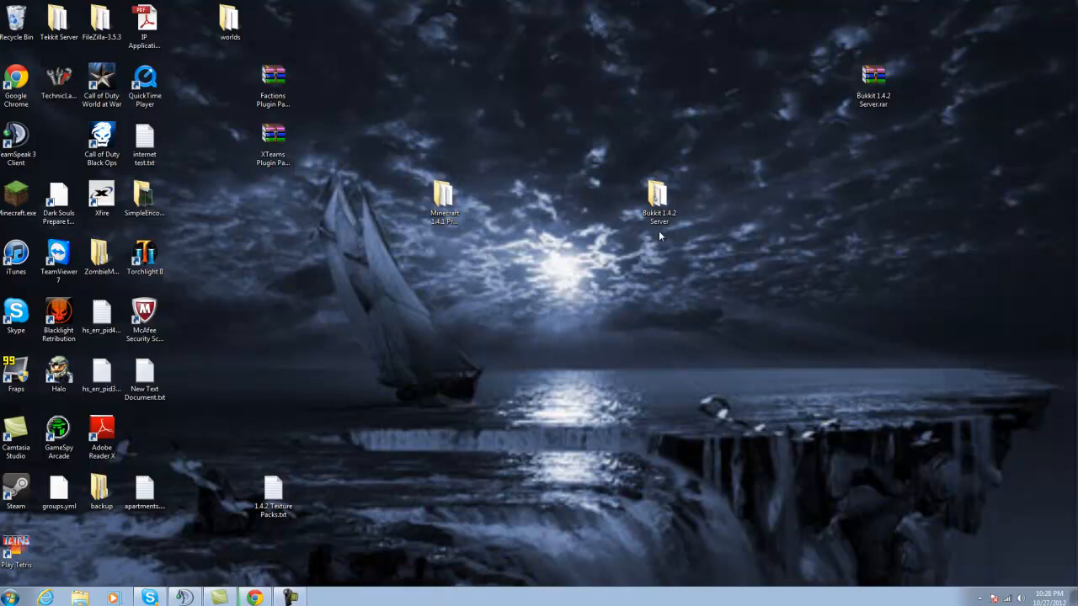
double_click(659, 193)
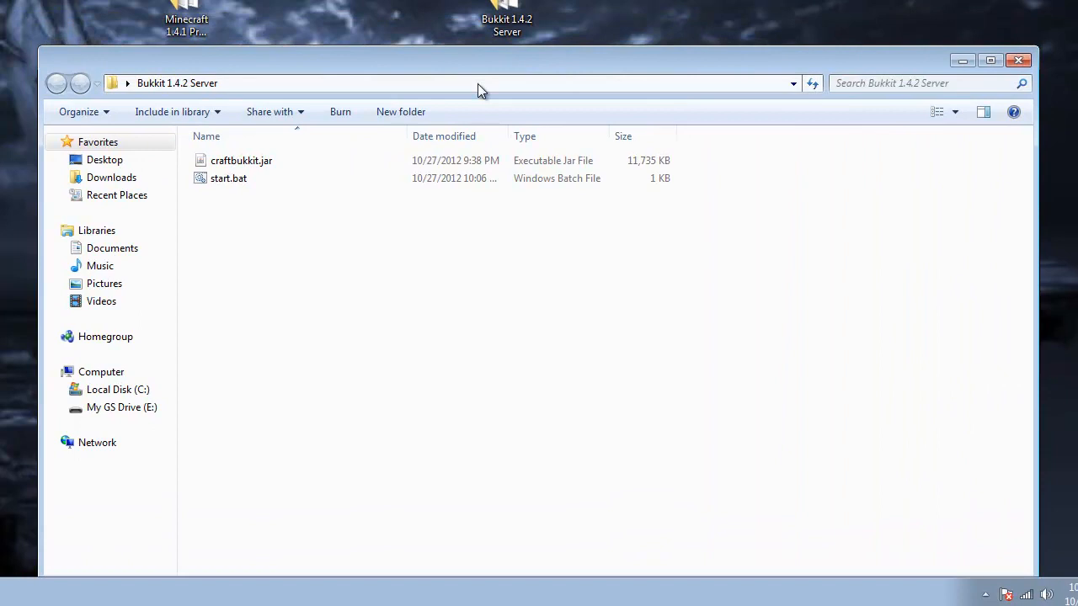
left_click(229, 179)
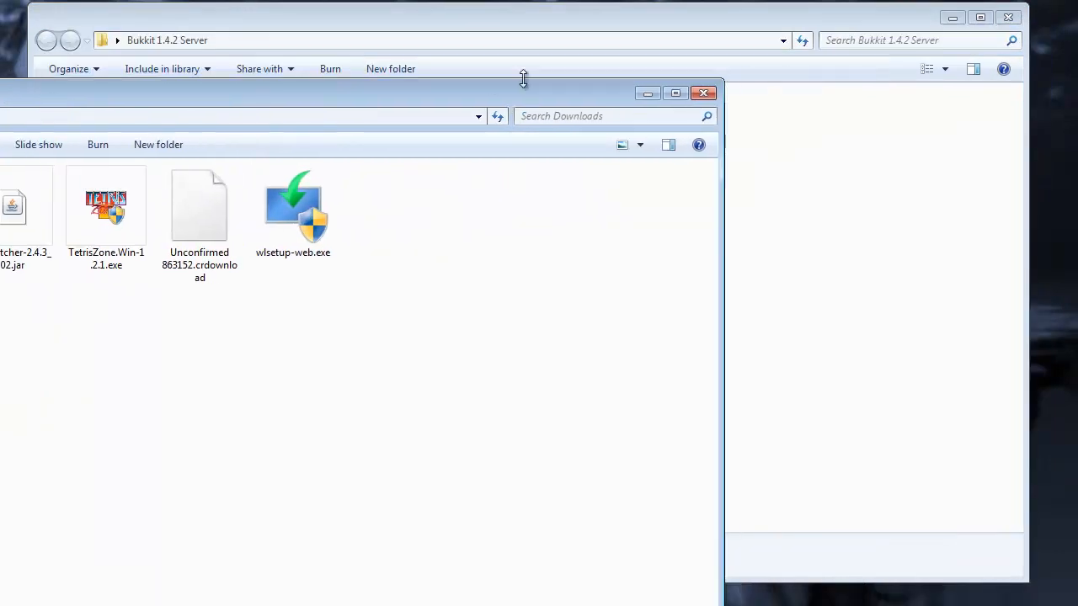
Run start.bat from the server folder so the Minecraft 1.4.2 server starts in a cmd console.
left_click(703, 93)
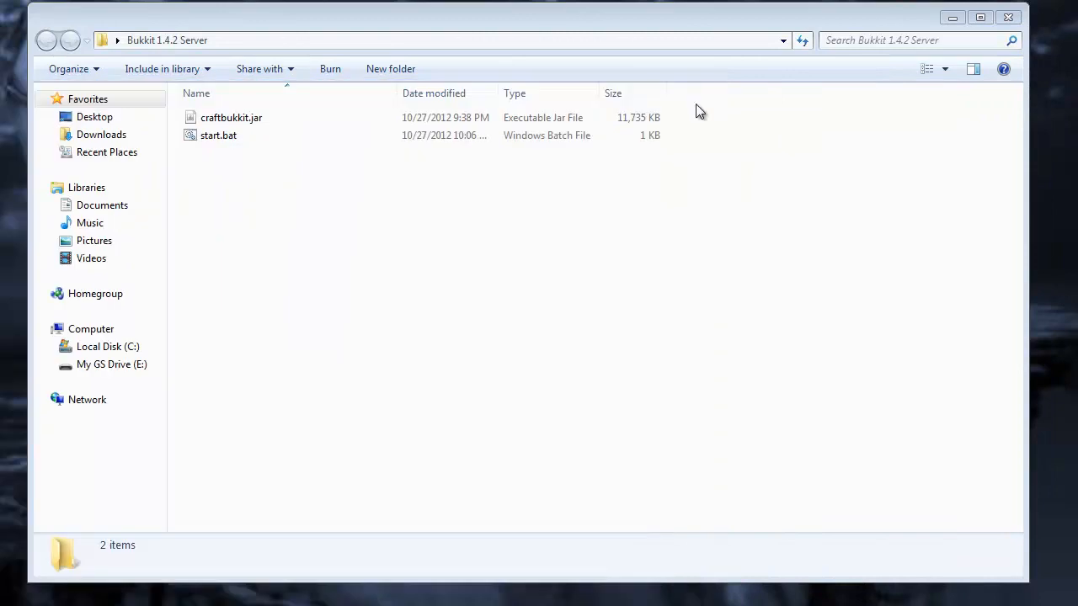
right_click(219, 135)
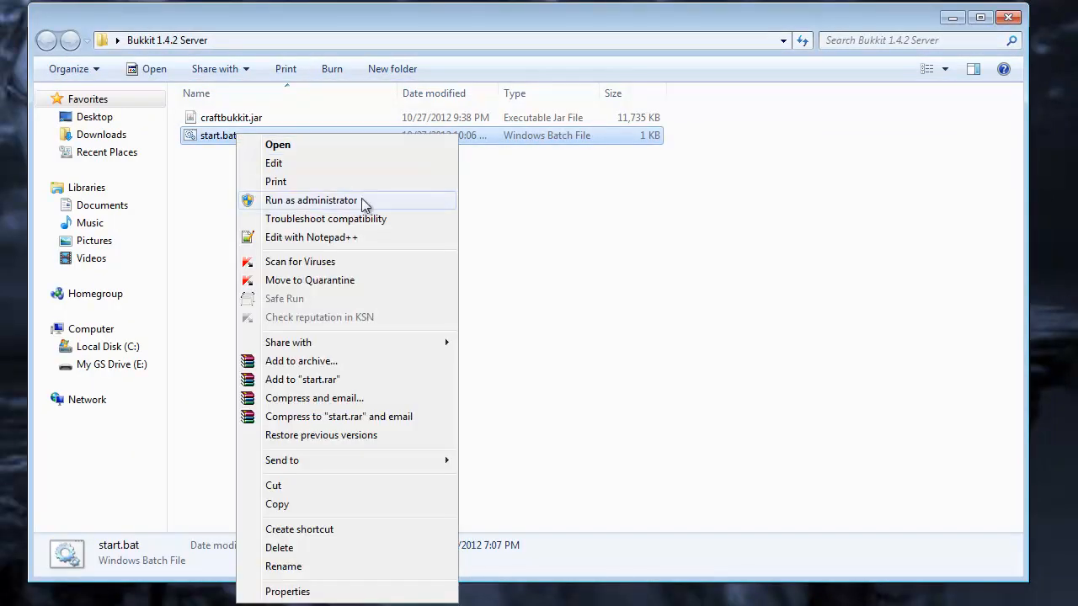
mouse_move(293, 188)
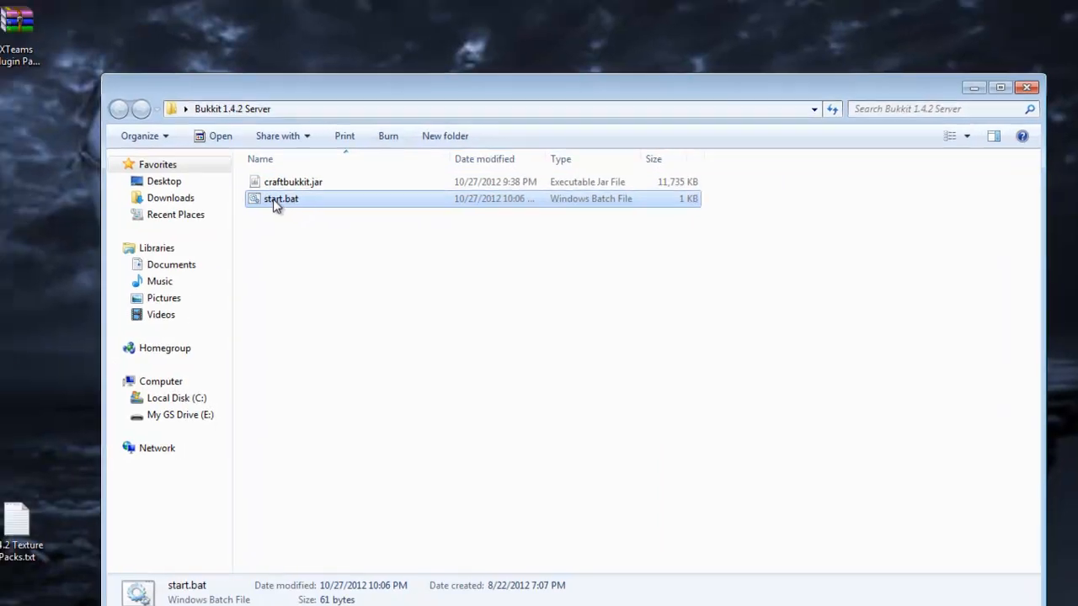
double_click(280, 198)
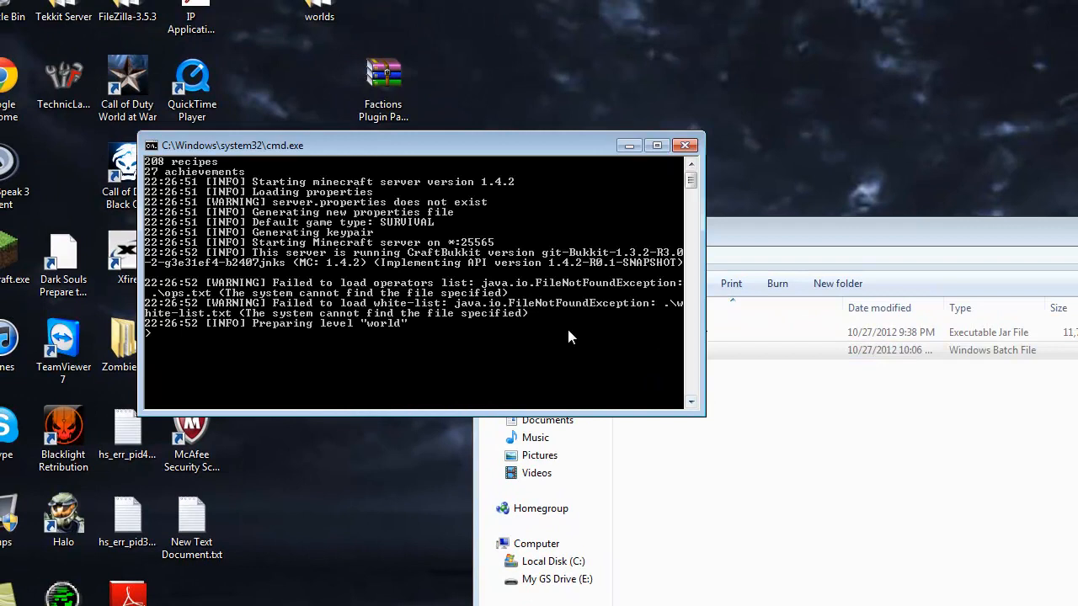